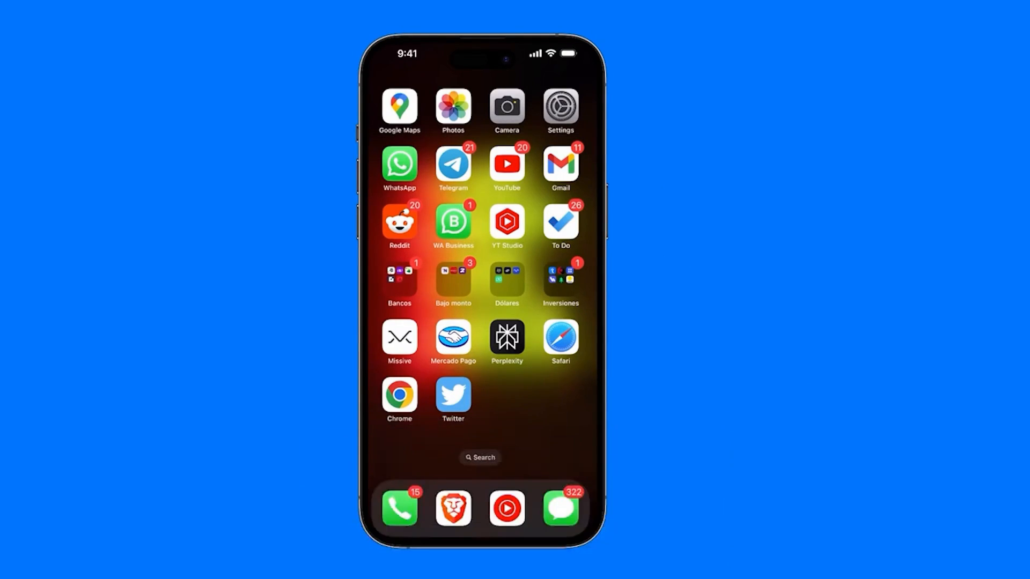
# - Launch the Settings app from the Home Screen
pyautogui.click(560, 105)
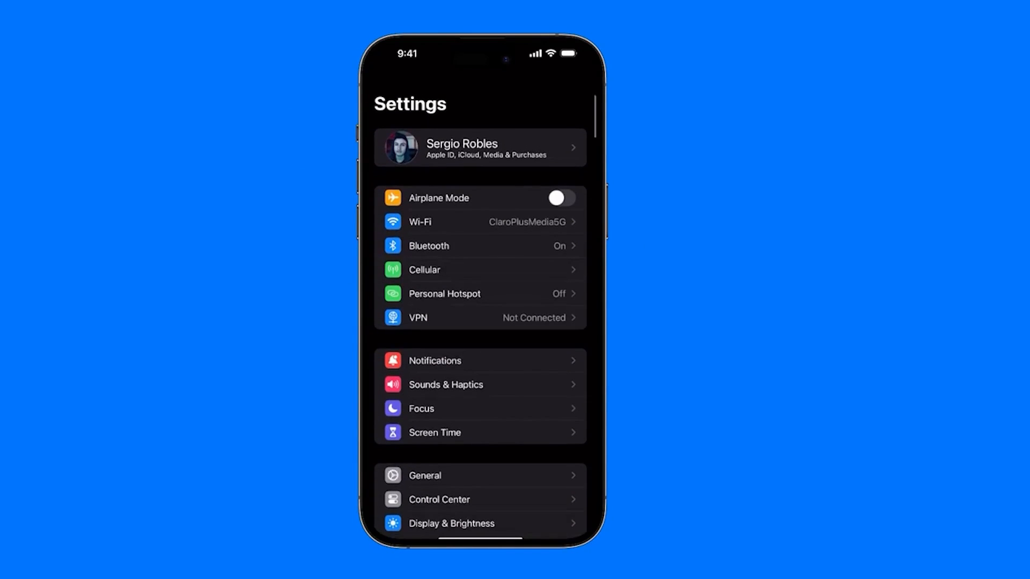
# - Go to Cellular in Settings and start Add eSIM
pyautogui.click(424, 269)
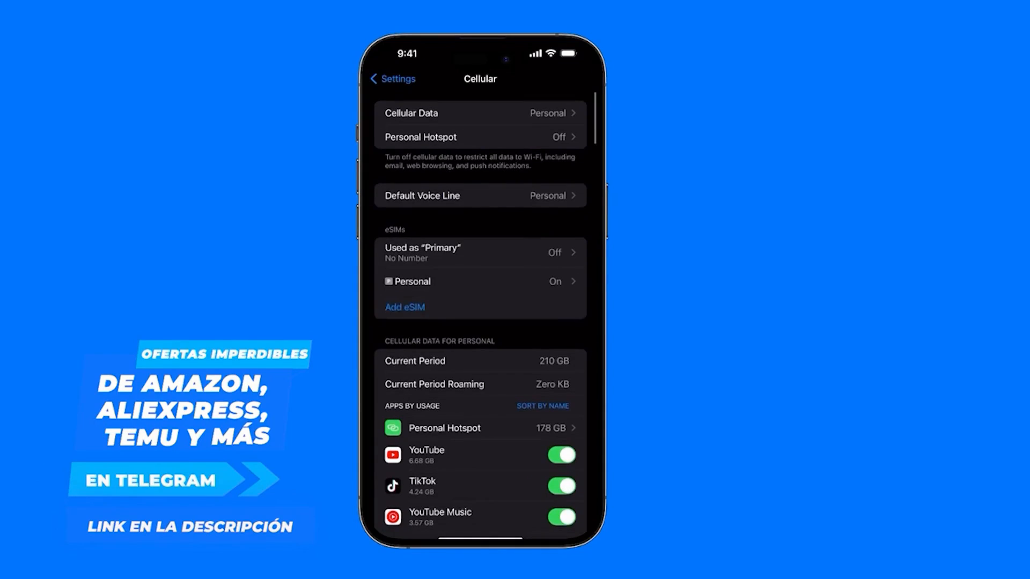
pyautogui.scroll(3)
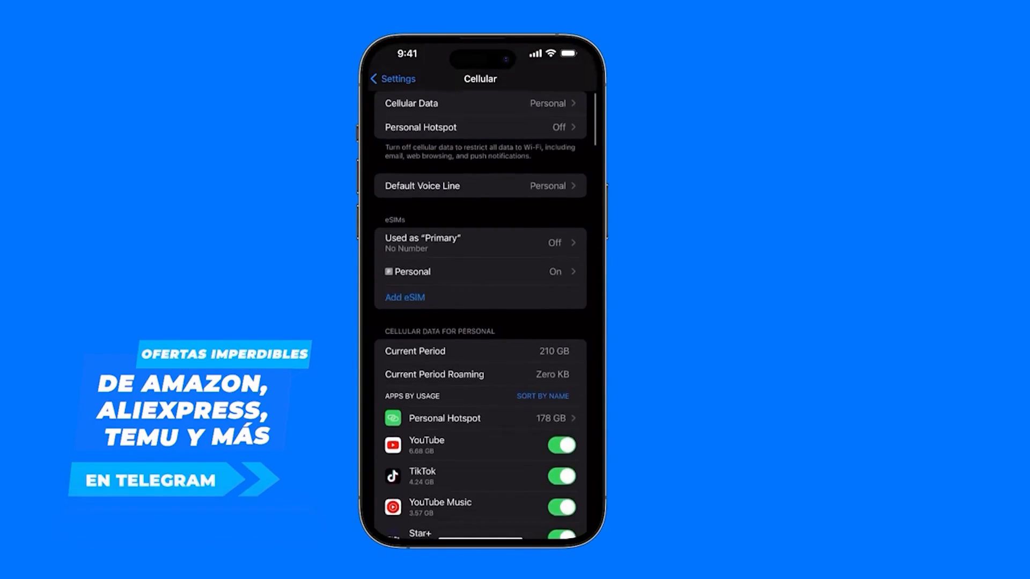
pyautogui.click(404, 297)
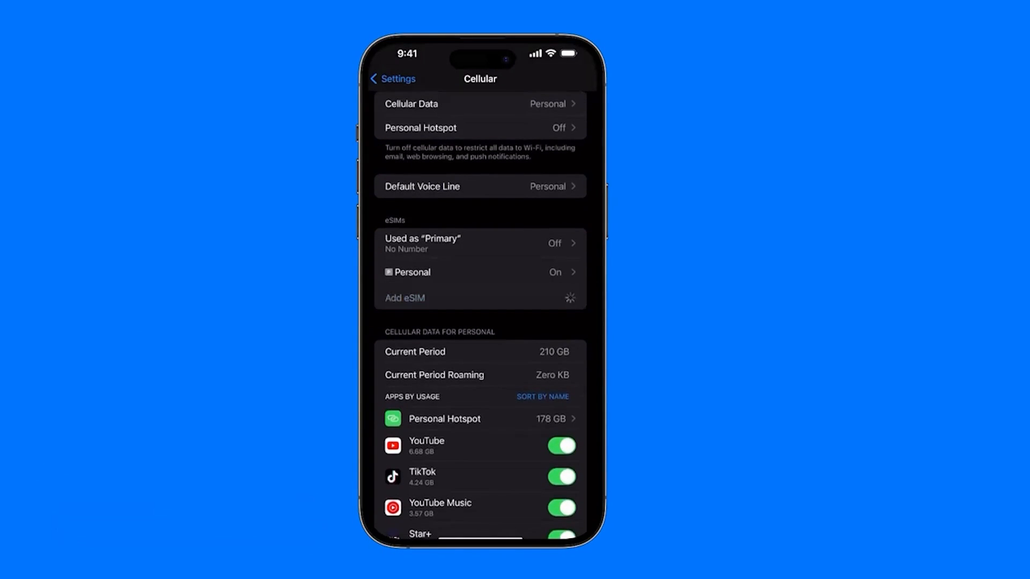
# - Continue past 'Your SIM is Not Supported' via Other Options to Set Up Cellular
pyautogui.click(404, 298)
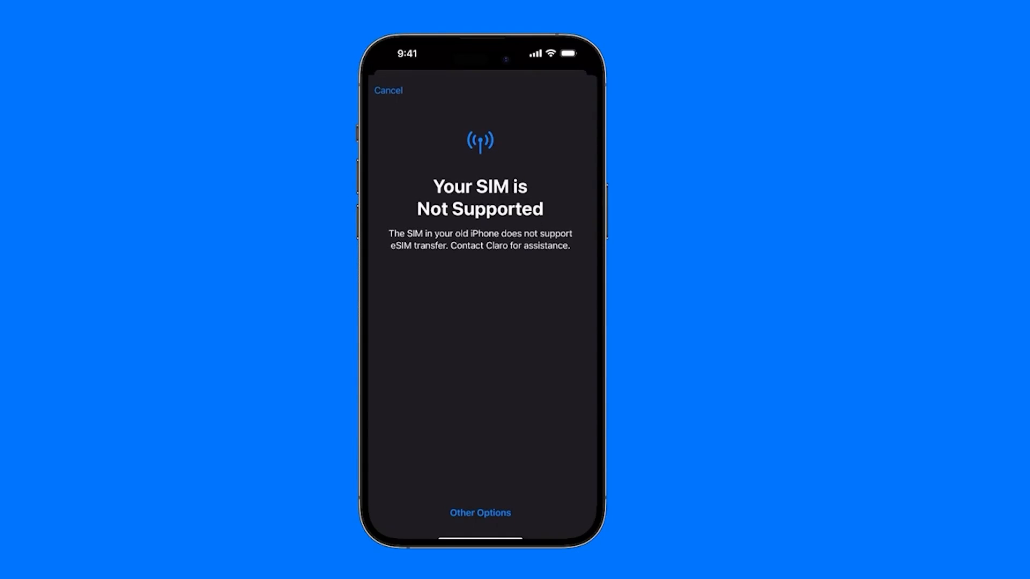
pyautogui.click(481, 513)
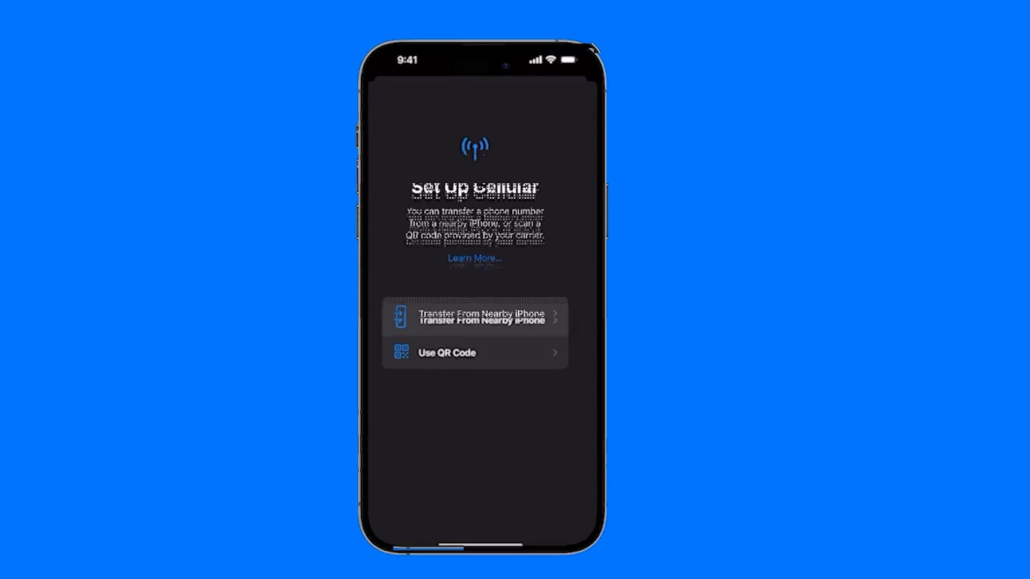
pyautogui.click(475, 317)
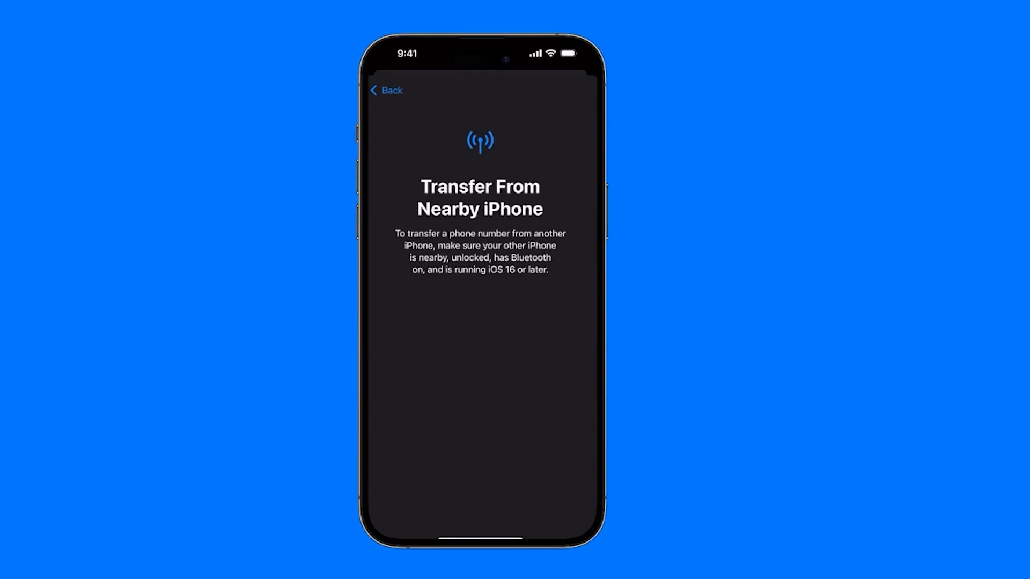
pyautogui.click(386, 90)
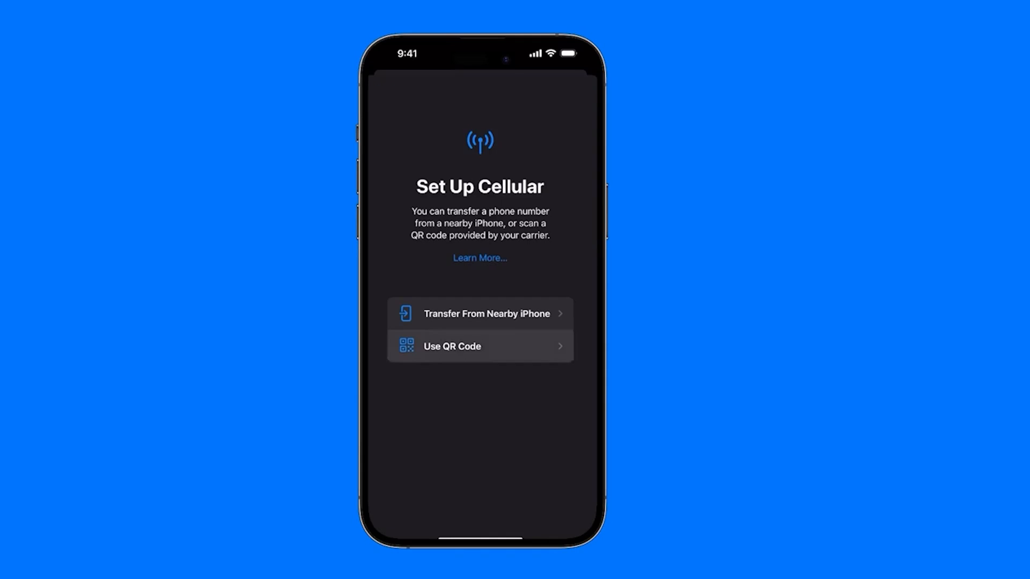
# - Choose Use QR Code, then switch to Enter Details Manually
pyautogui.click(452, 346)
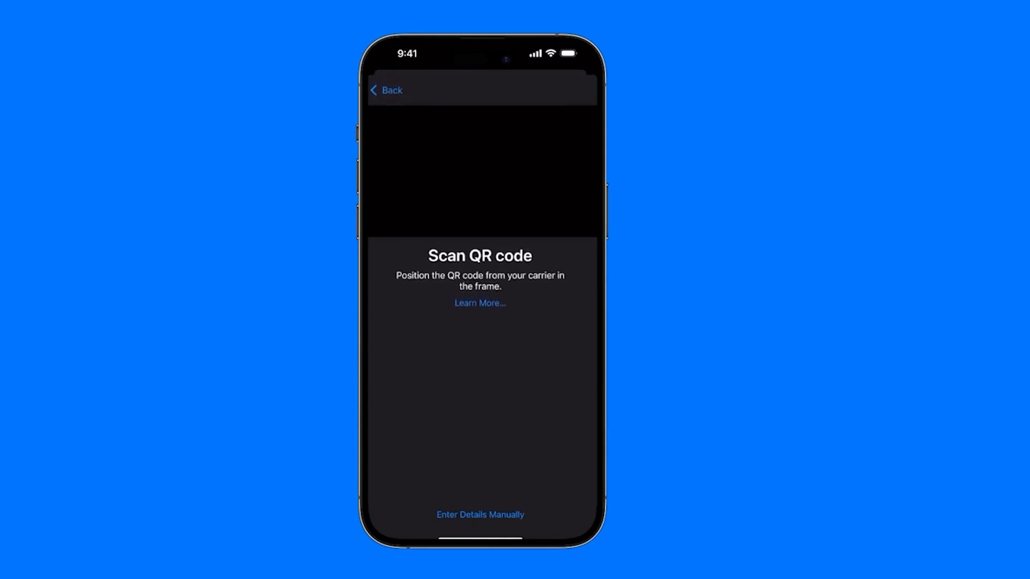
pyautogui.click(479, 514)
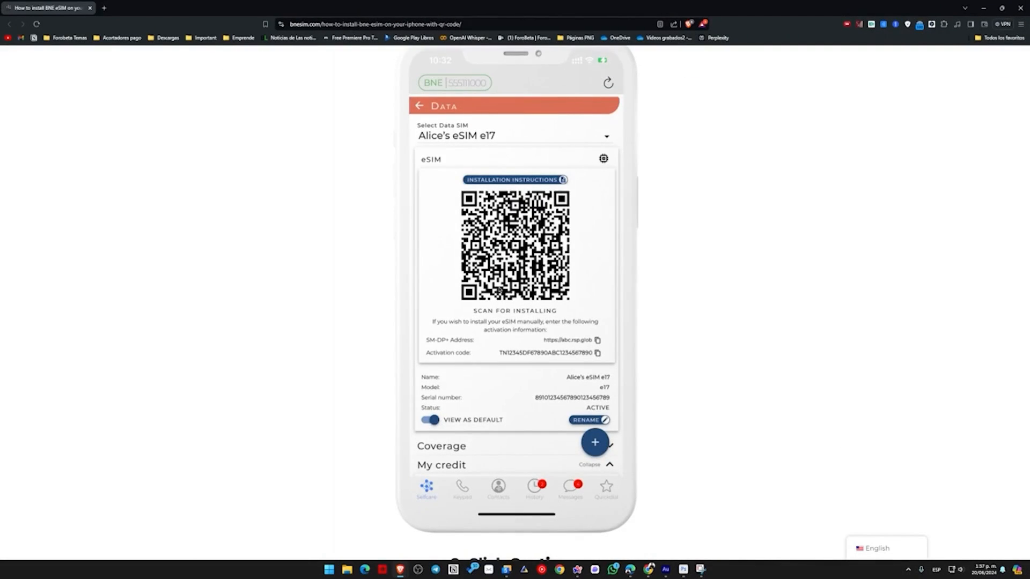
pyautogui.scroll(3)
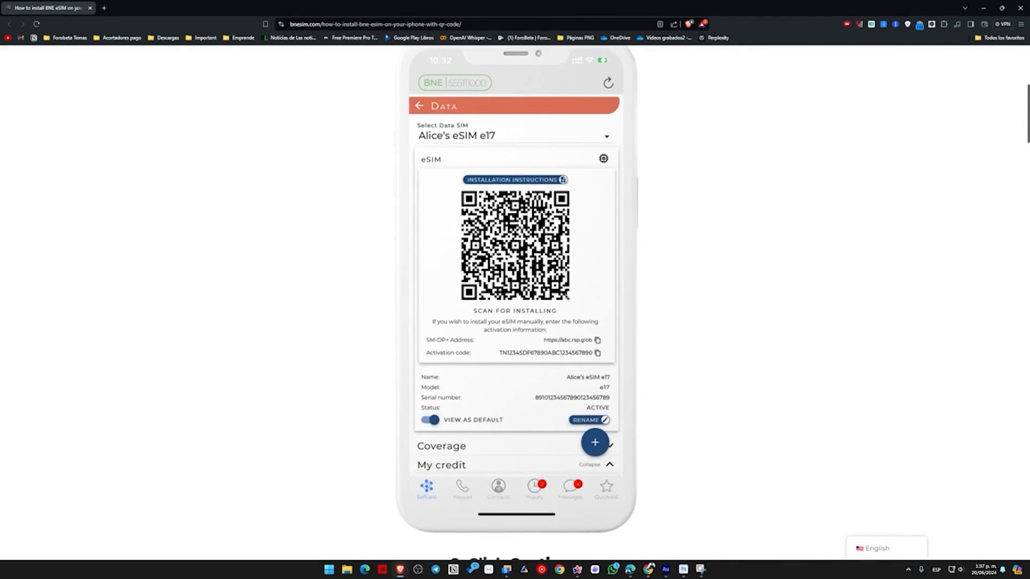
pyautogui.moveTo(575, 261)
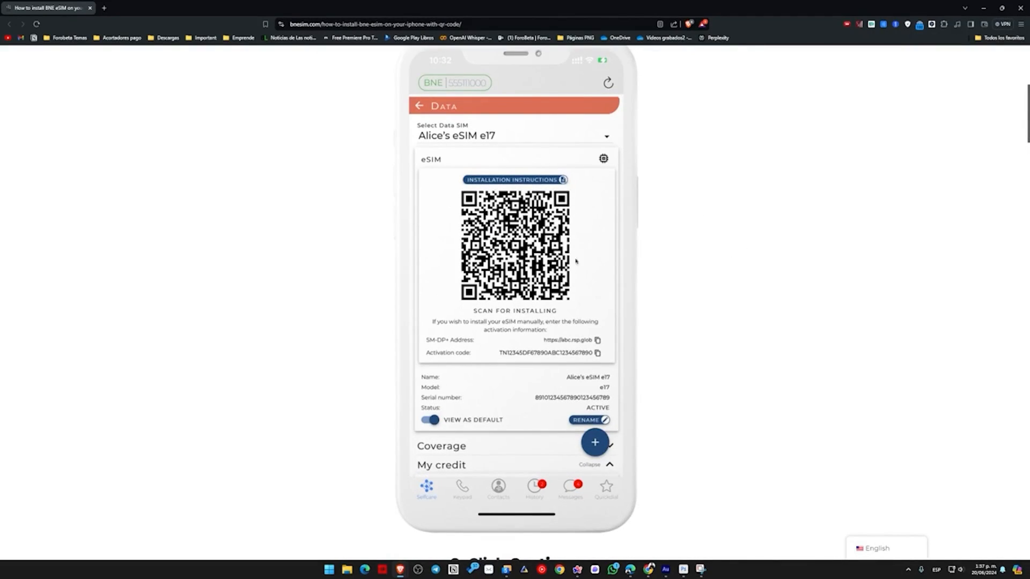
pyautogui.moveTo(578, 301)
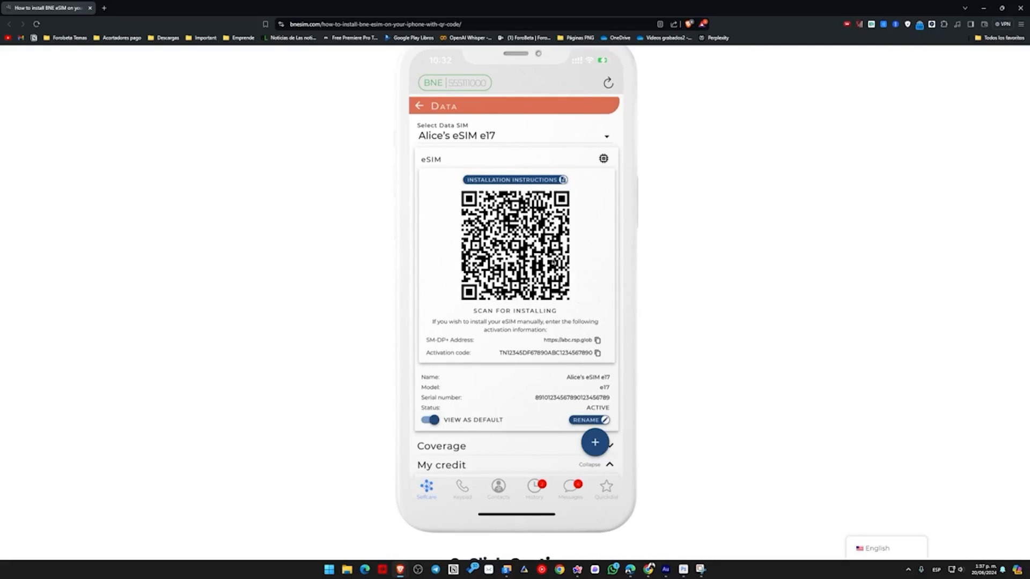
pyautogui.scroll(-3)
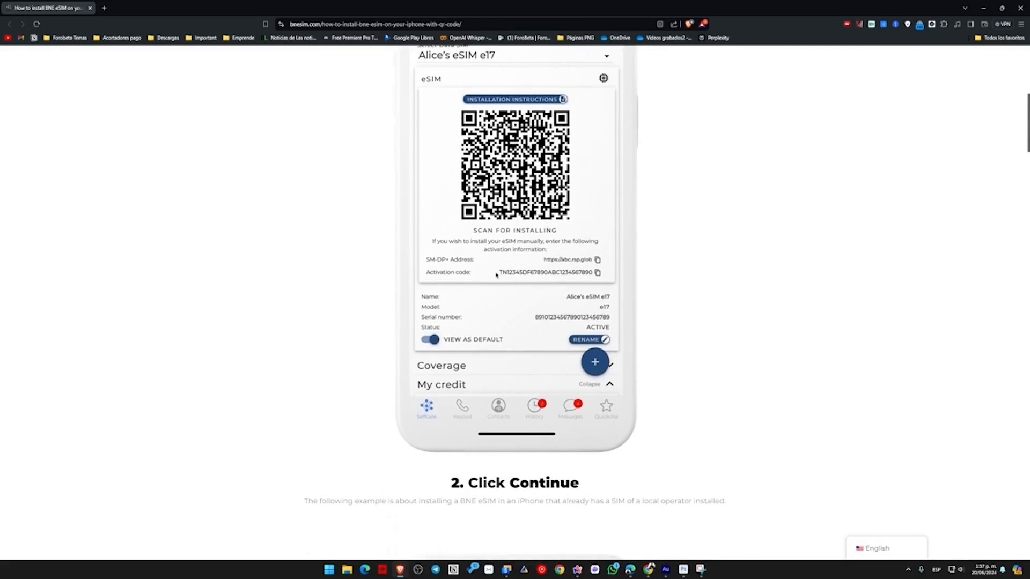
pyautogui.moveTo(434, 264)
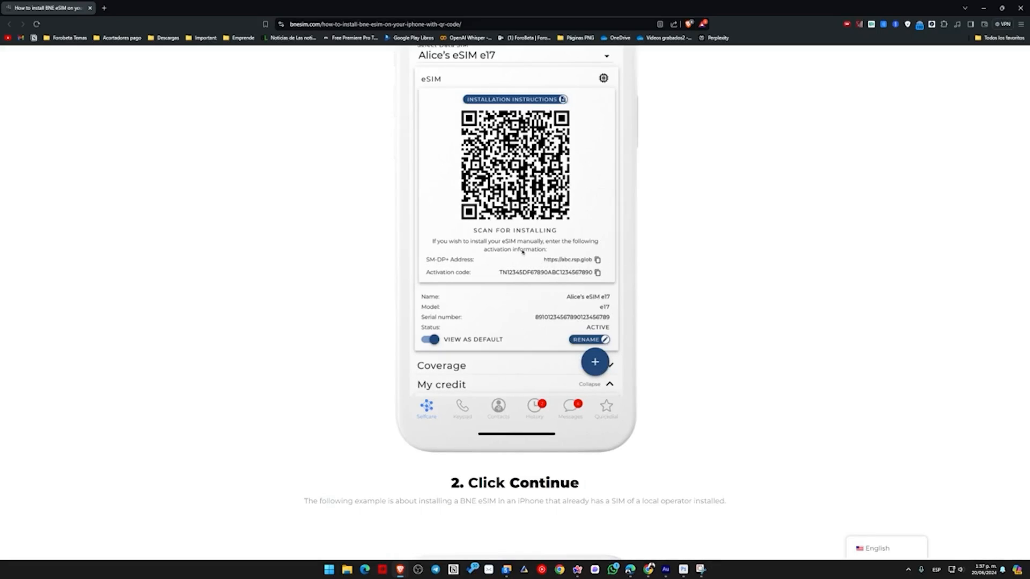
pyautogui.moveTo(666, 278)
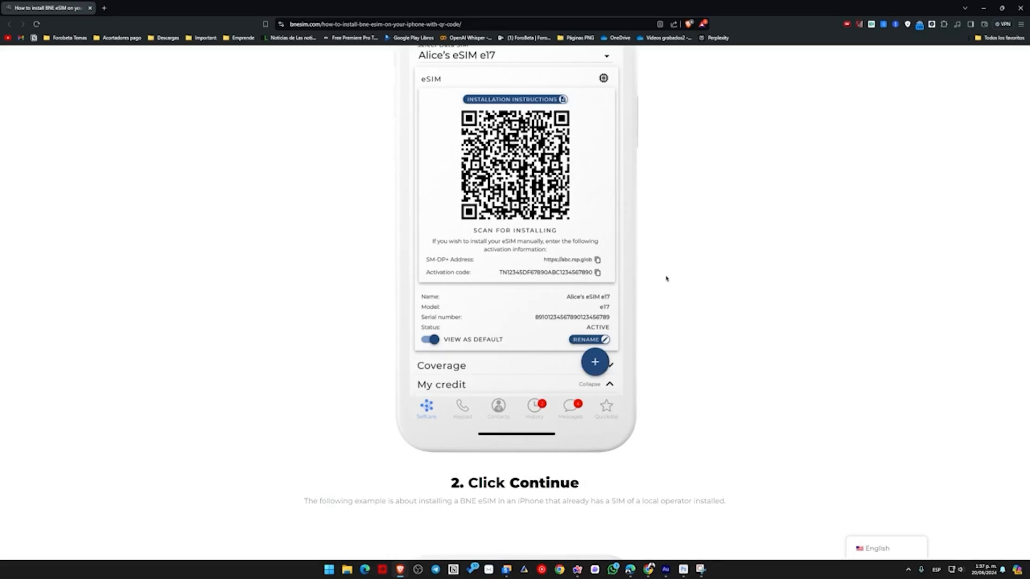
pyautogui.moveTo(621, 281)
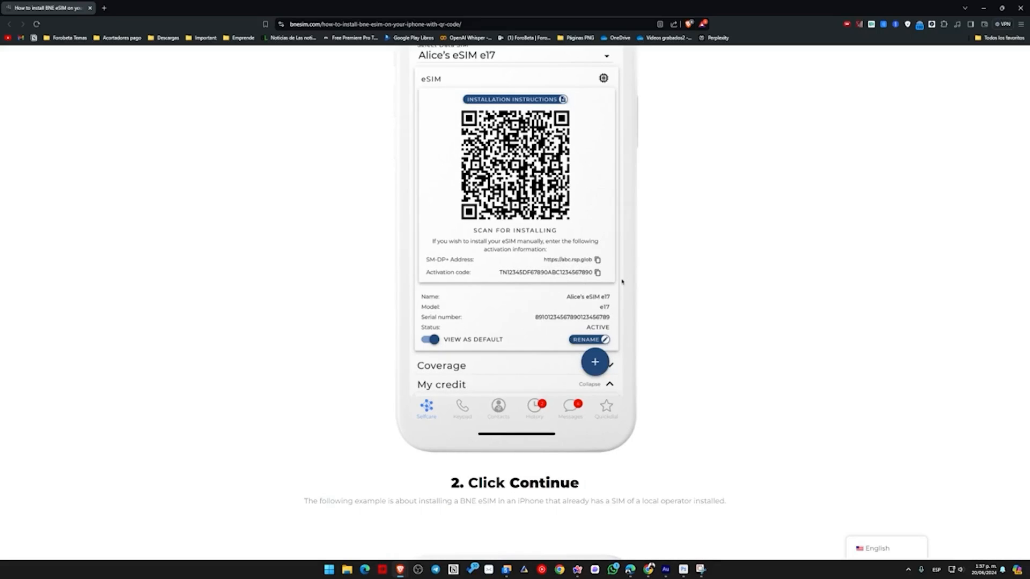
pyautogui.scroll(3)
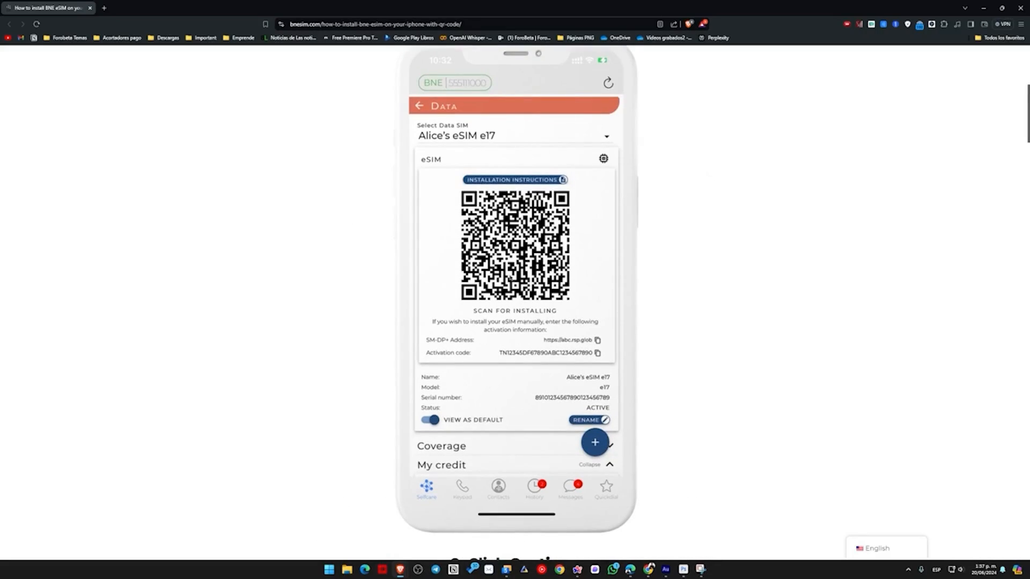
pyautogui.moveTo(630, 108)
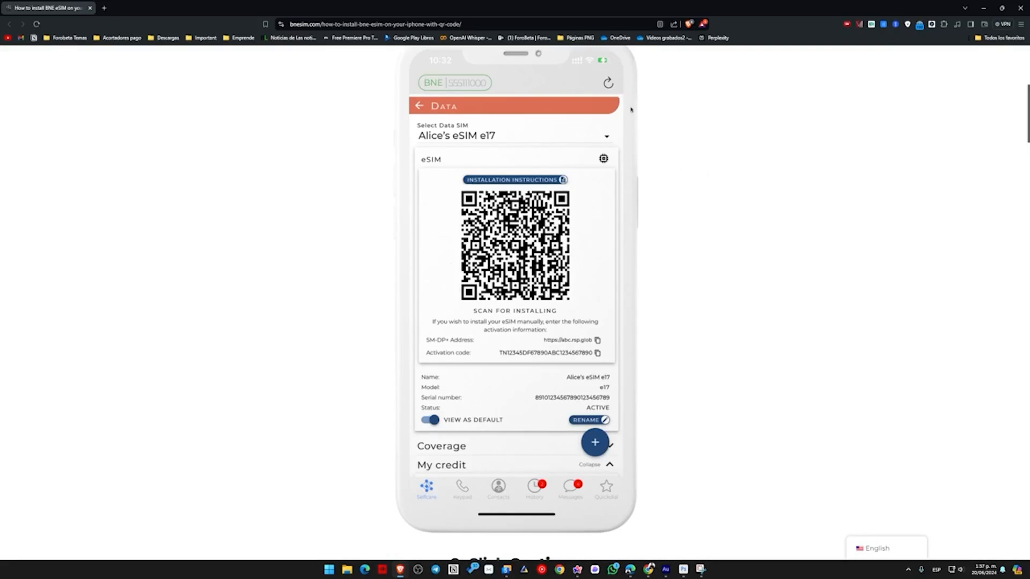
pyautogui.scroll(-3)
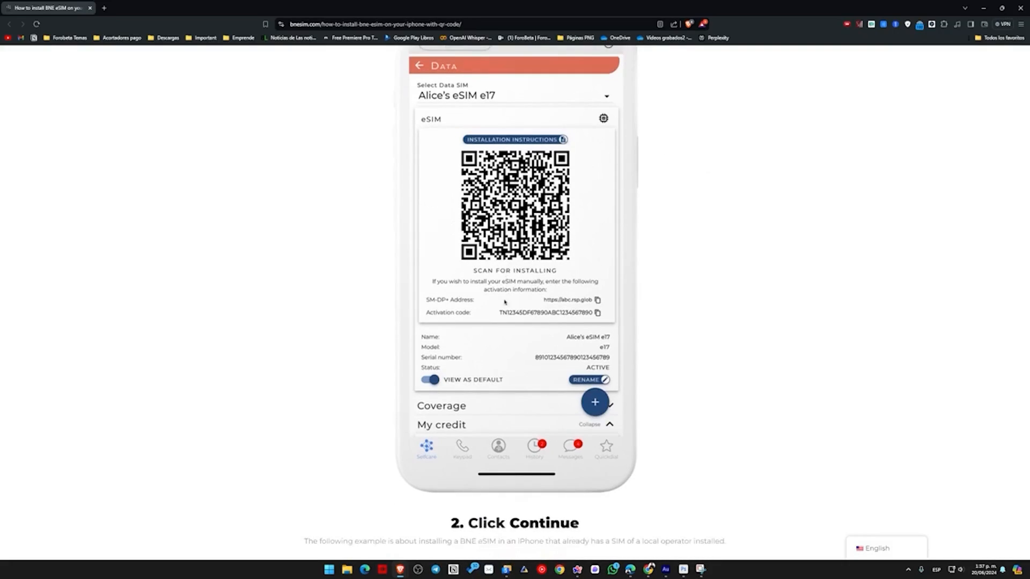
pyautogui.scroll(-3)
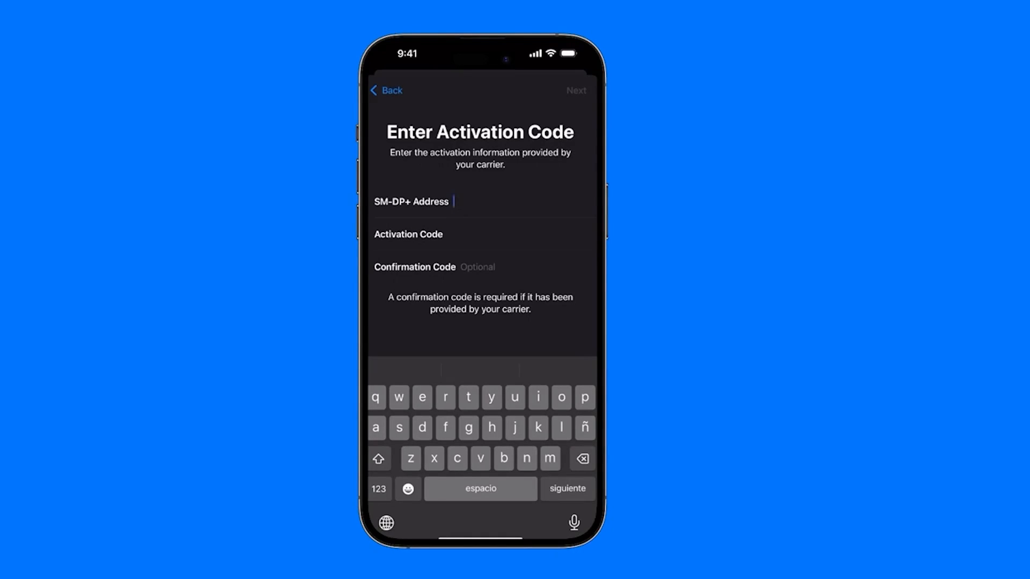
pyautogui.click(447, 235)
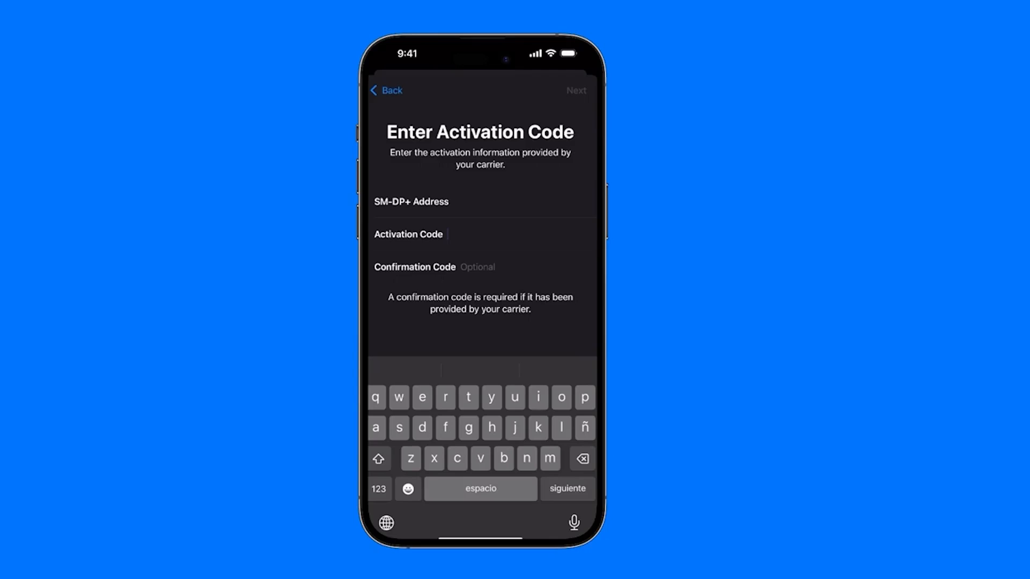
pyautogui.click(450, 235)
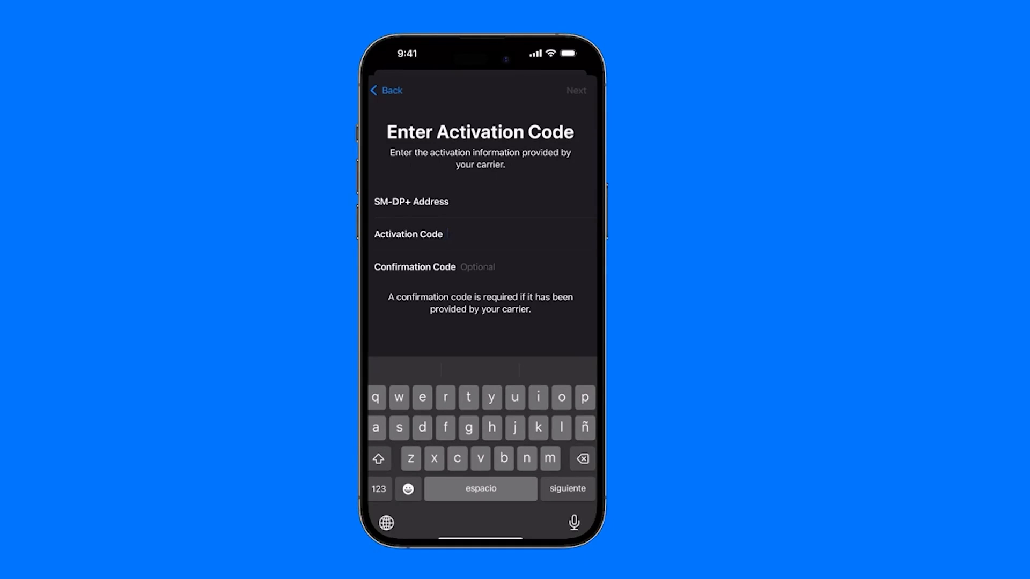
pyautogui.click(479, 234)
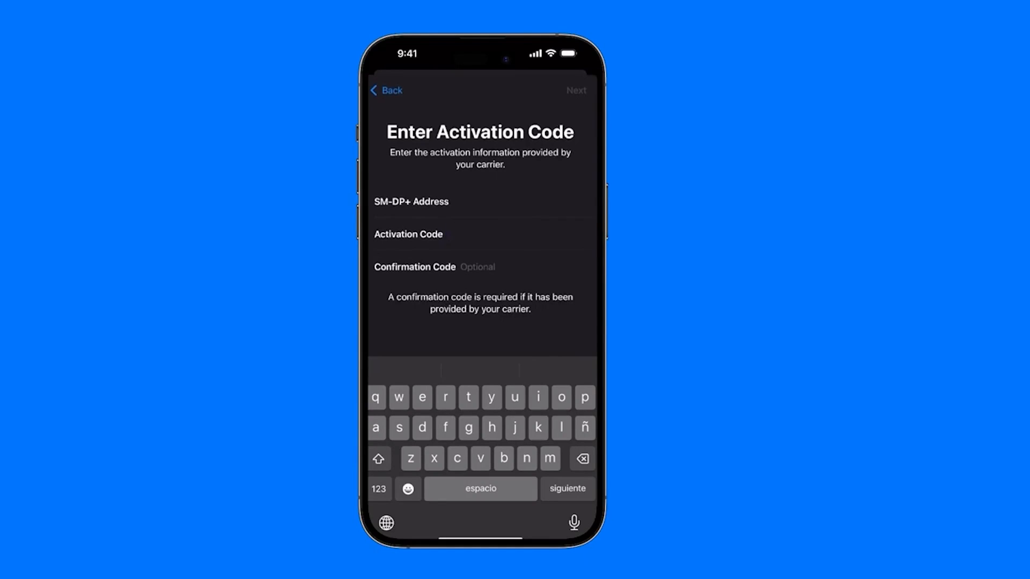
pyautogui.click(480, 234)
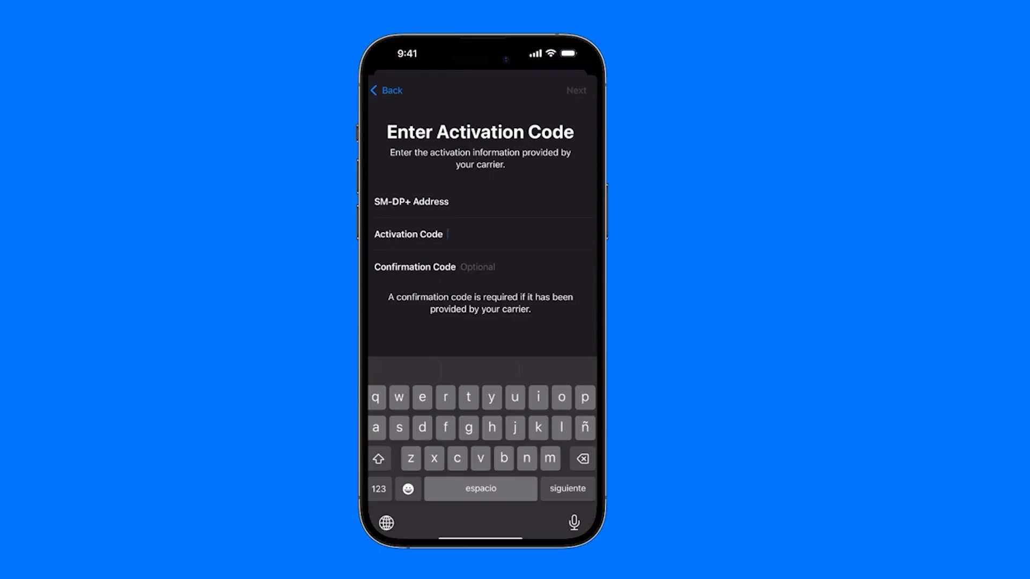
pyautogui.click(386, 90)
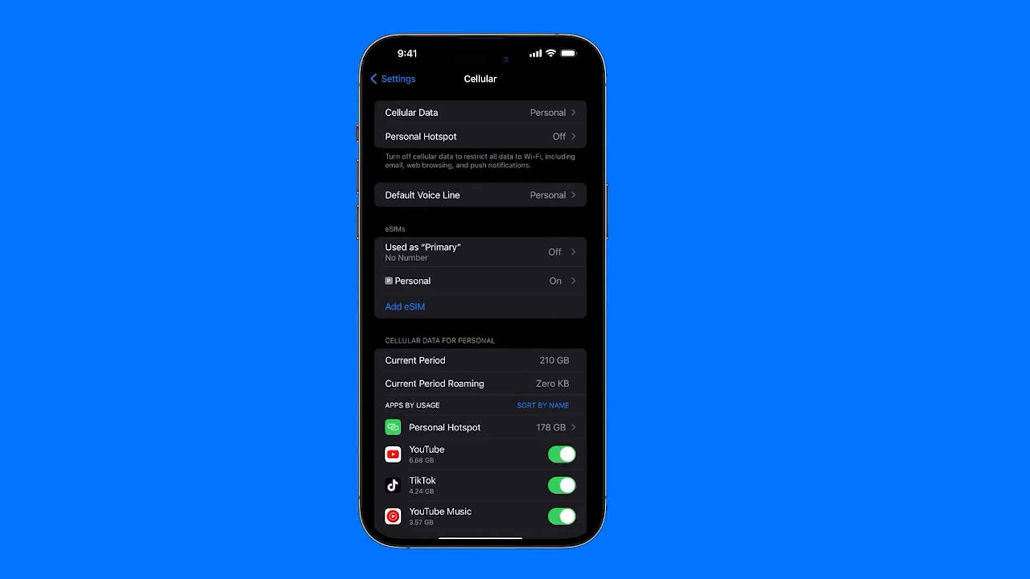
# - Scroll the Cellular page down and back up to reach Cellular Data
pyautogui.scroll(-3)
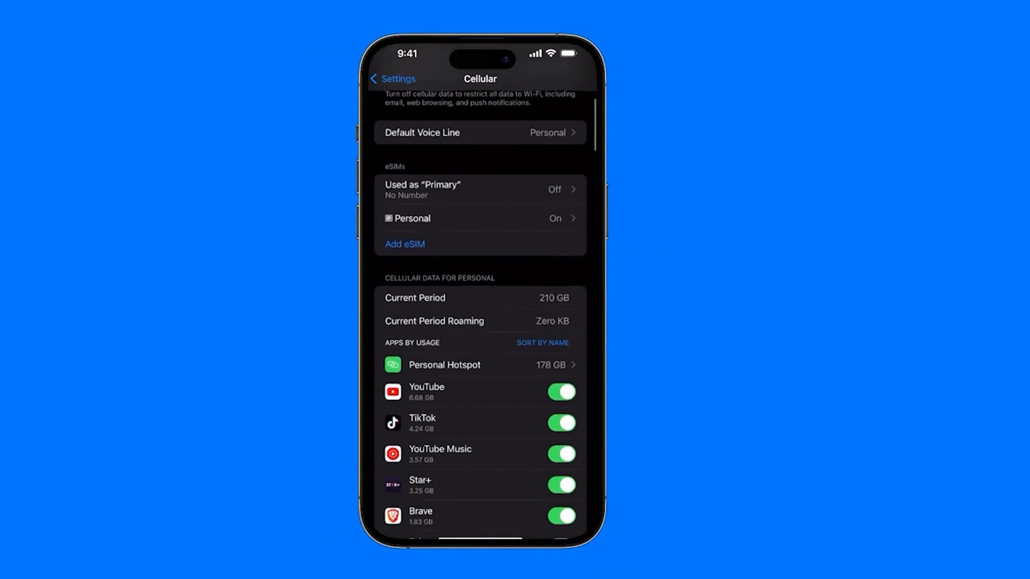
pyautogui.scroll(3)
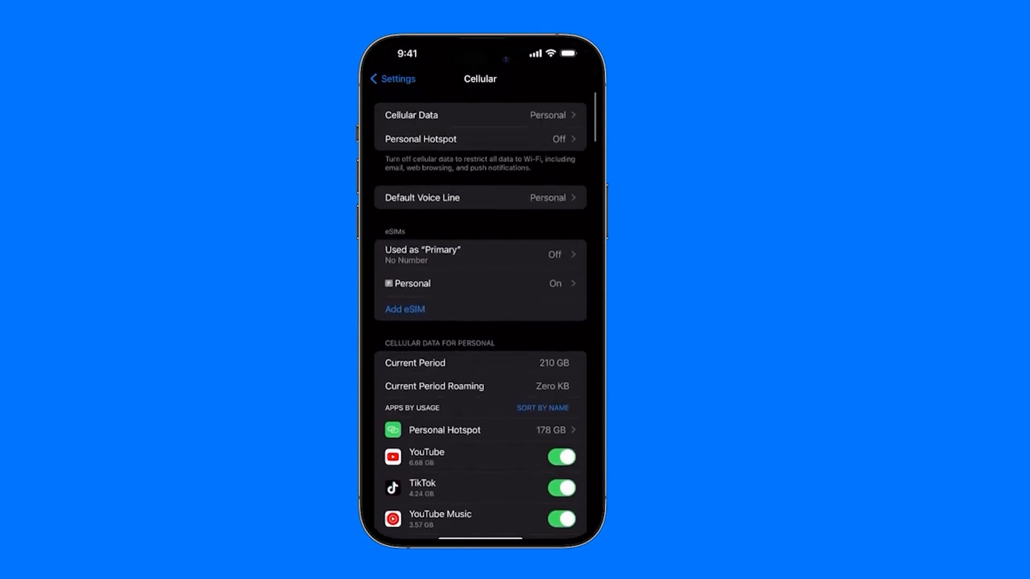
pyautogui.scroll(3)
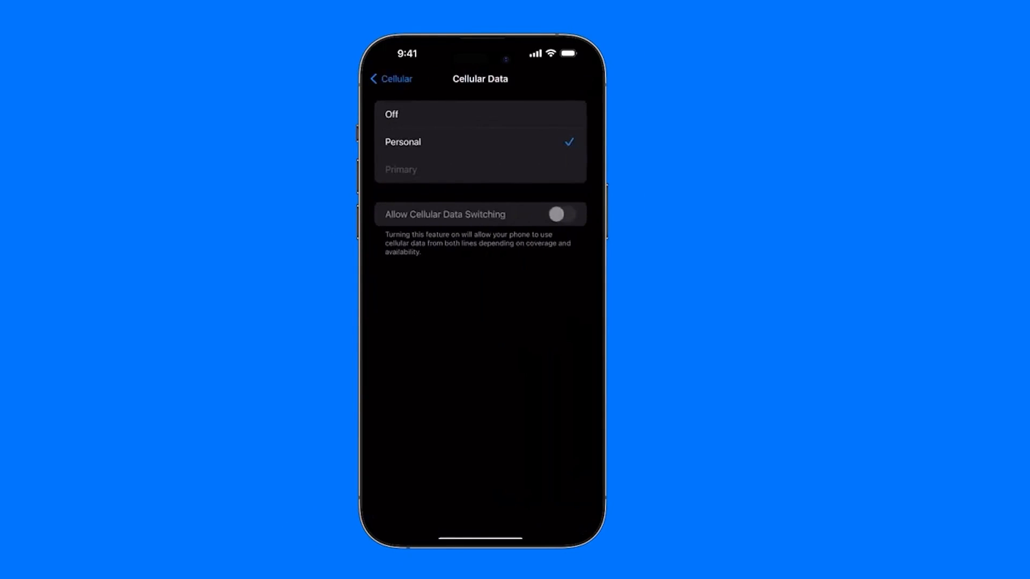
# - Leave the Cellular Data choices (Personal checked) and return to the Cellular page
pyautogui.click(392, 79)
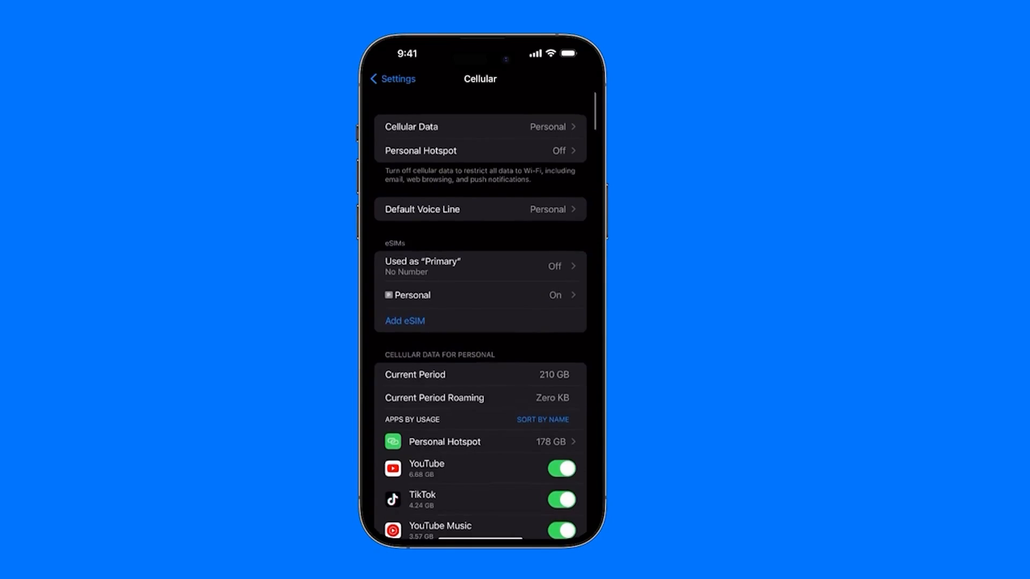
pyautogui.scroll(3)
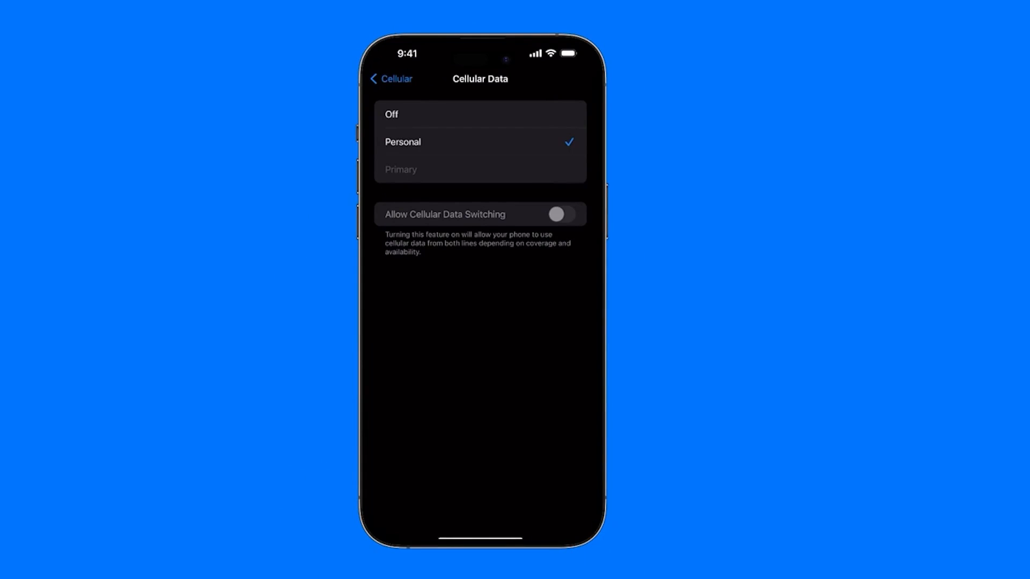
pyautogui.click(390, 78)
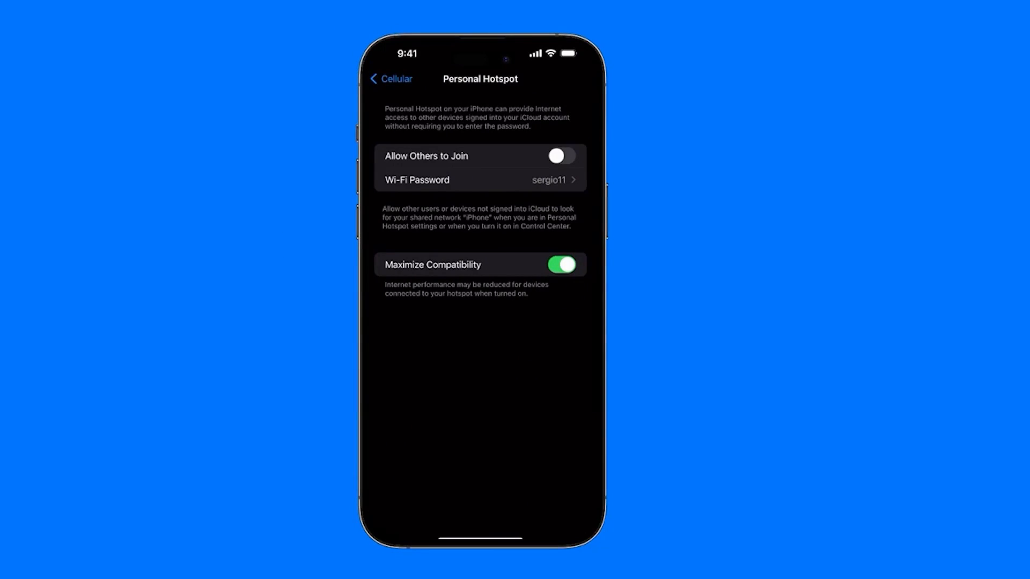
# - Review Default Voice Line, then open the Personal eSIM's Tigo settings
pyautogui.click(391, 79)
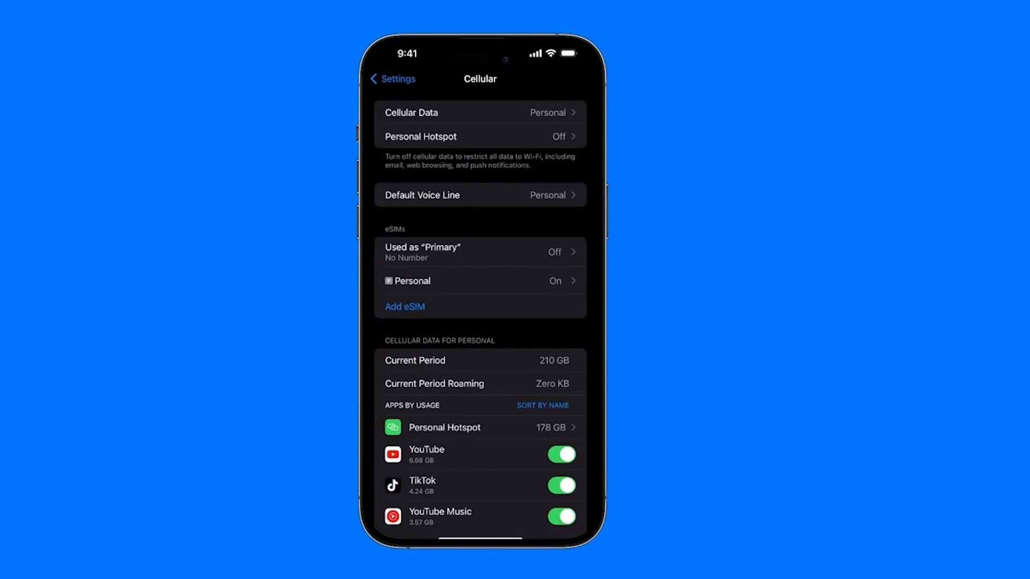
pyautogui.click(480, 194)
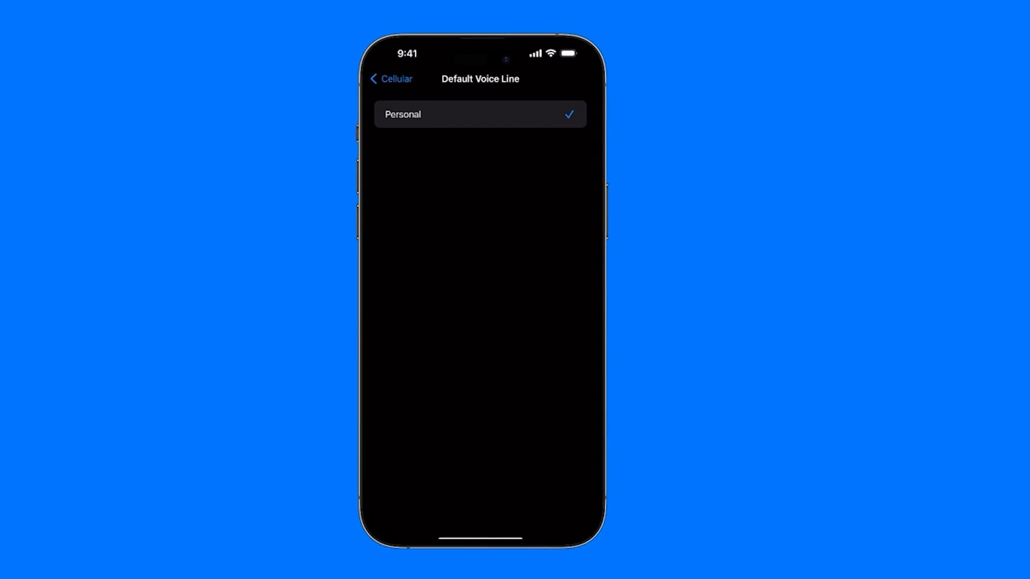
pyautogui.click(391, 79)
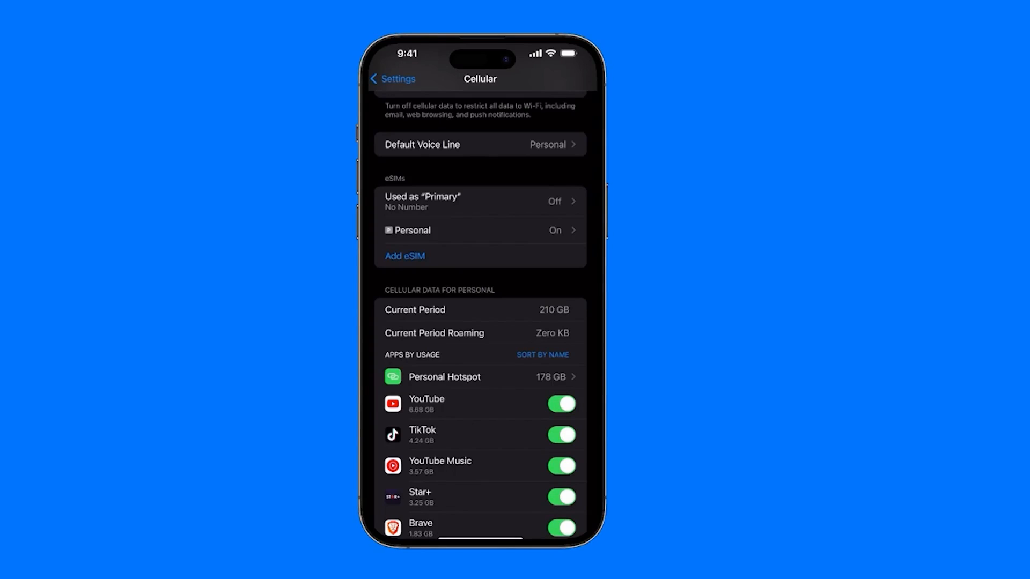
pyautogui.click(480, 230)
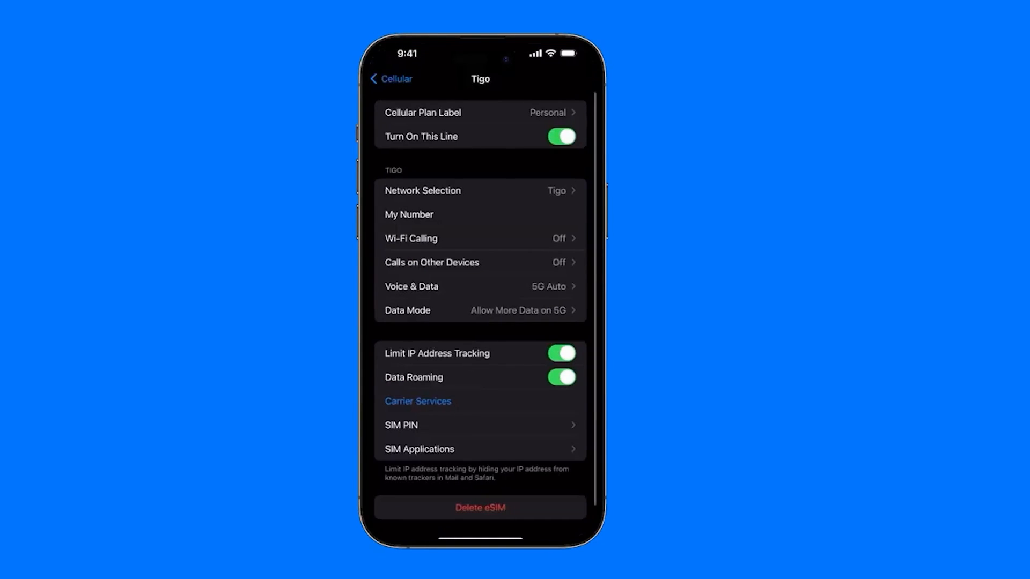
pyautogui.click(480, 112)
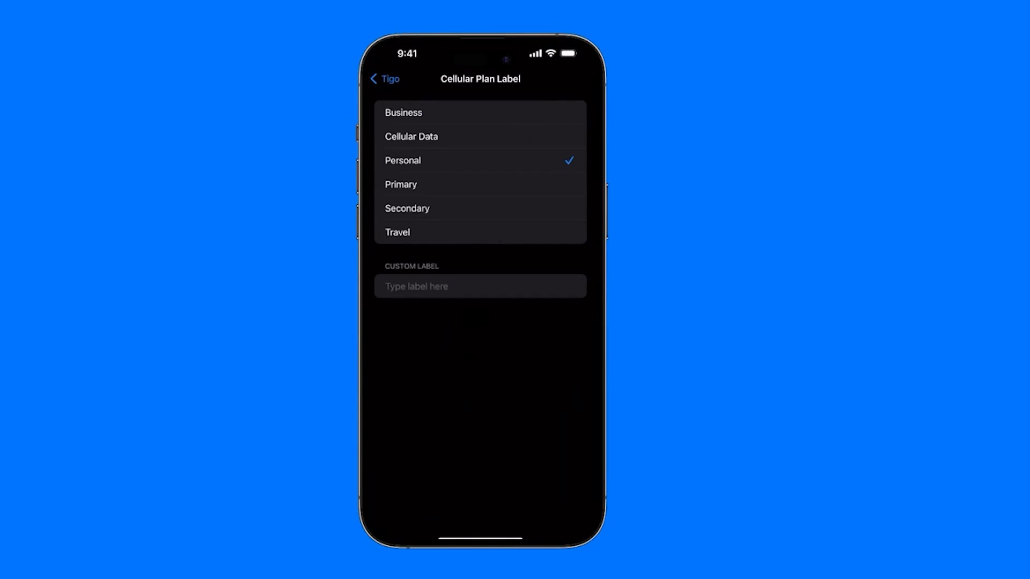
pyautogui.click(479, 286)
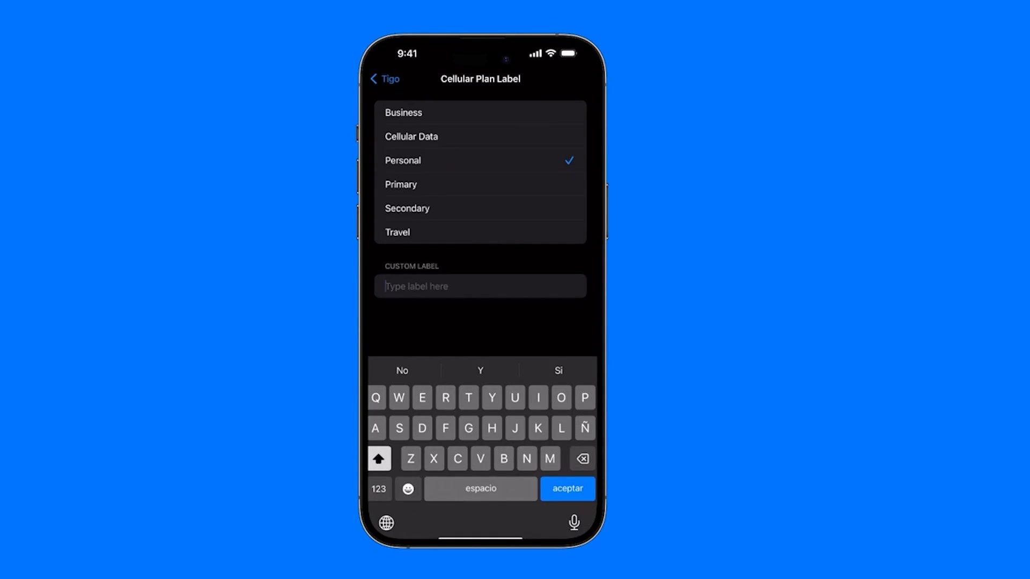
pyautogui.write('Papa')
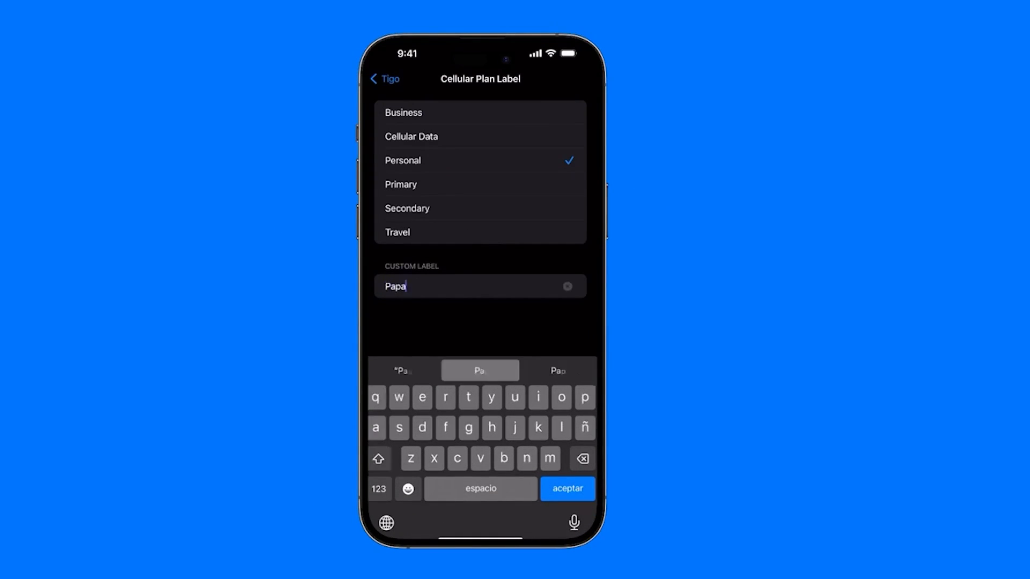
pyautogui.click(566, 285)
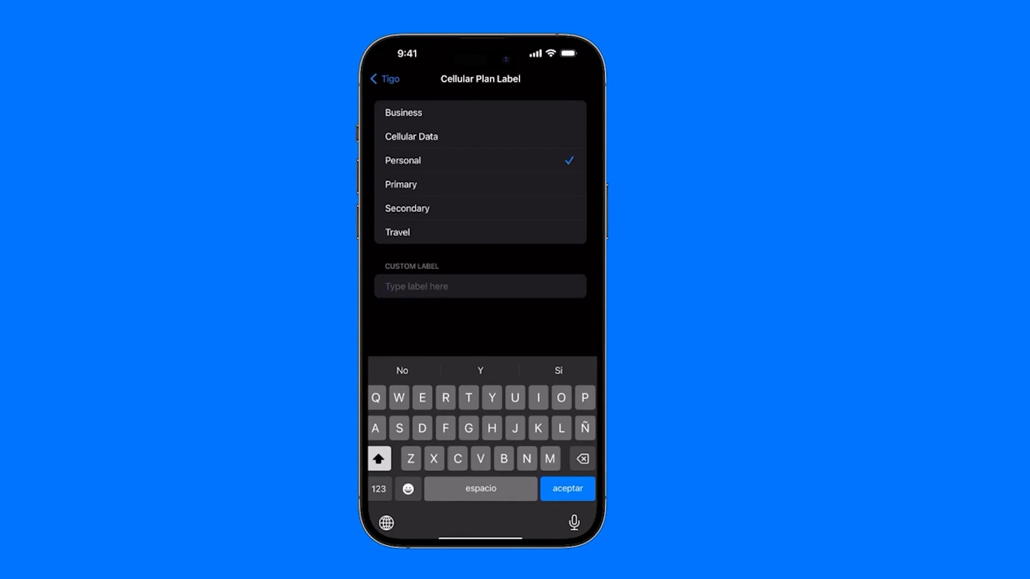
pyautogui.click(479, 286)
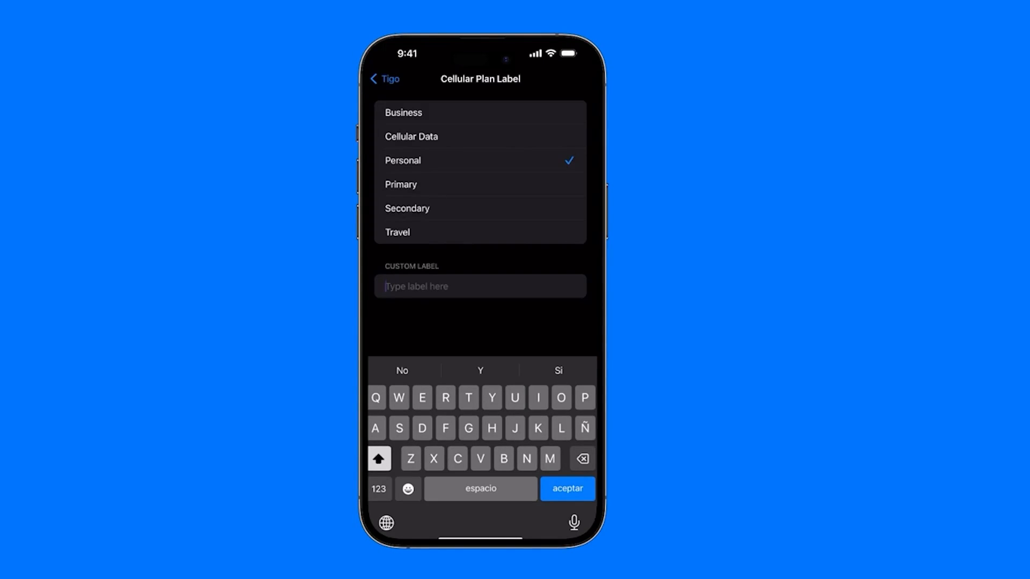
pyautogui.click(384, 79)
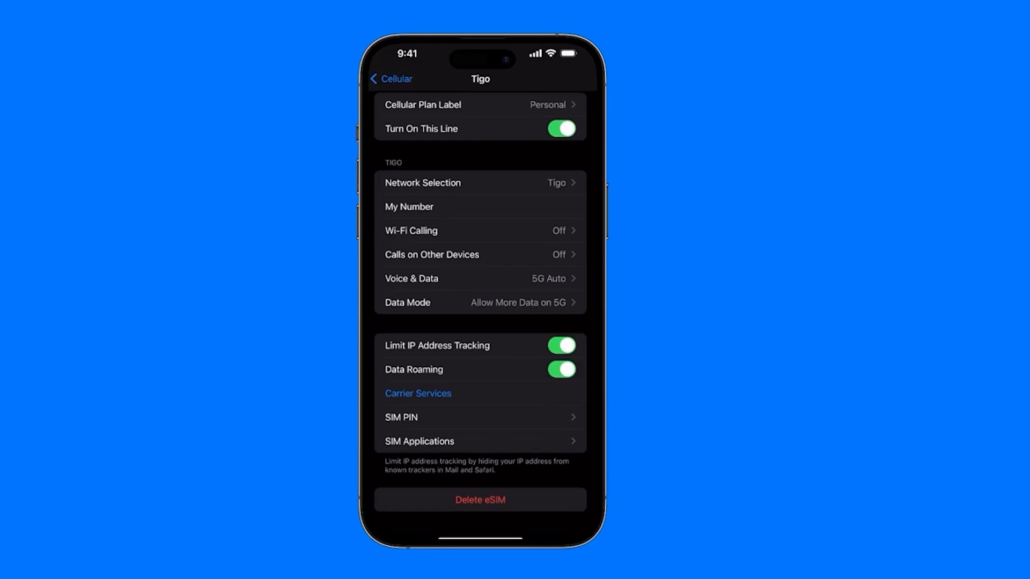
# - Scroll the Tigo line page toward the Wi-Fi Calling option
pyautogui.scroll(3)
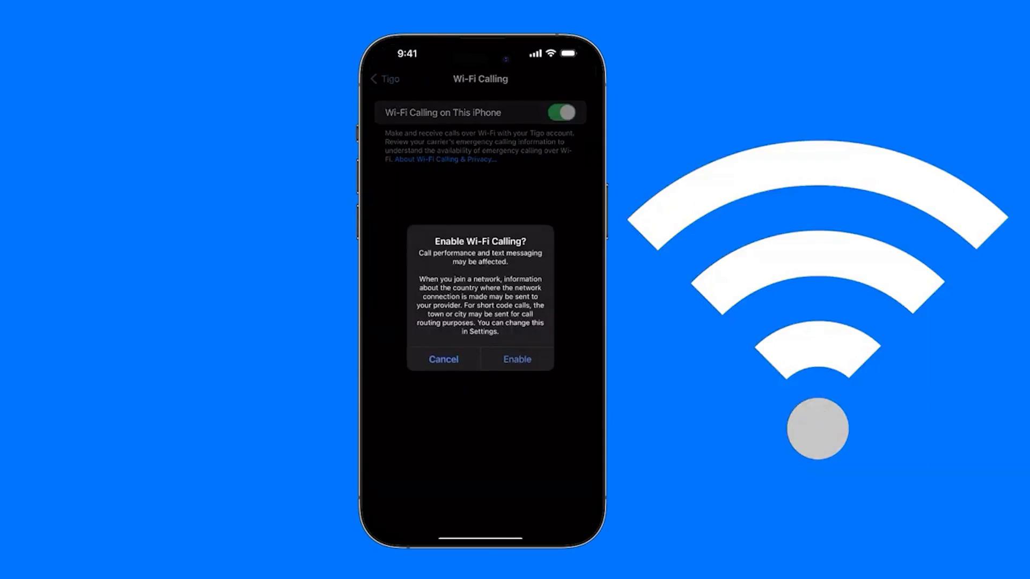
# - Enable Wi-Fi Calling for Tigo, then open Voice & Data showing VoLTE
pyautogui.click(517, 359)
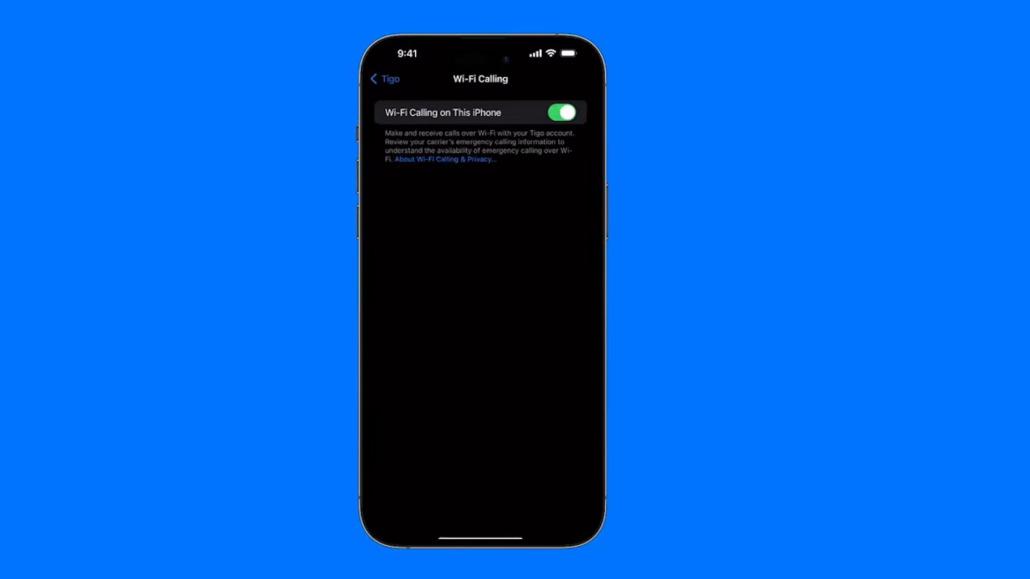
pyautogui.click(384, 79)
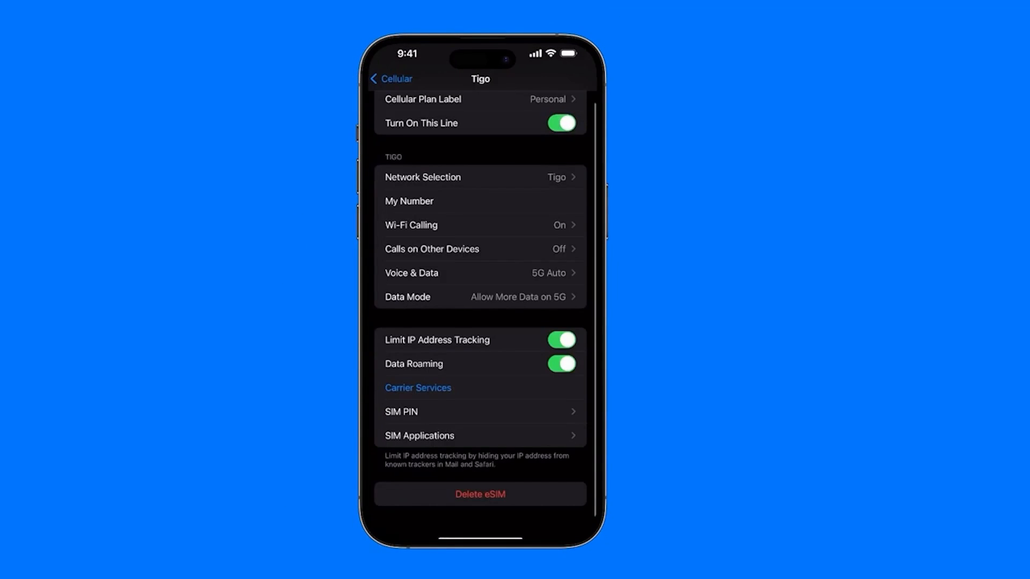
pyautogui.click(431, 248)
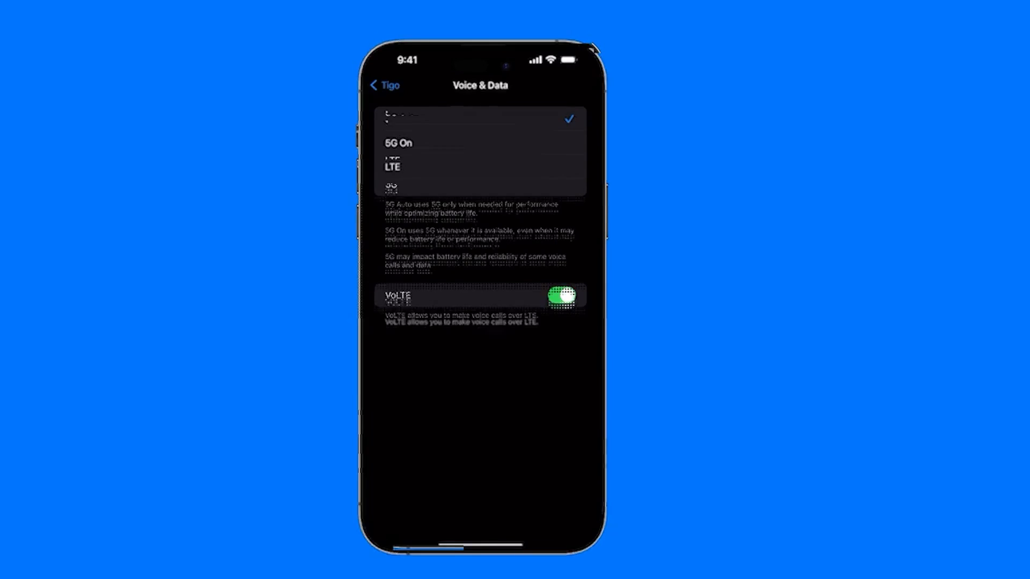
# - Review Data Mode (Allow More Data on 5G), then go back to Cellular
pyautogui.click(385, 84)
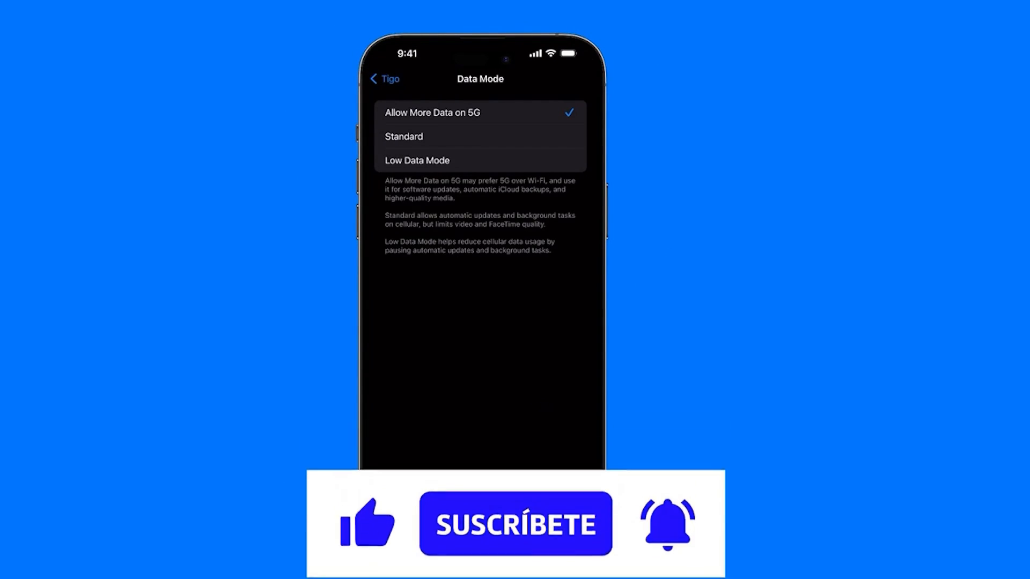
pyautogui.click(384, 79)
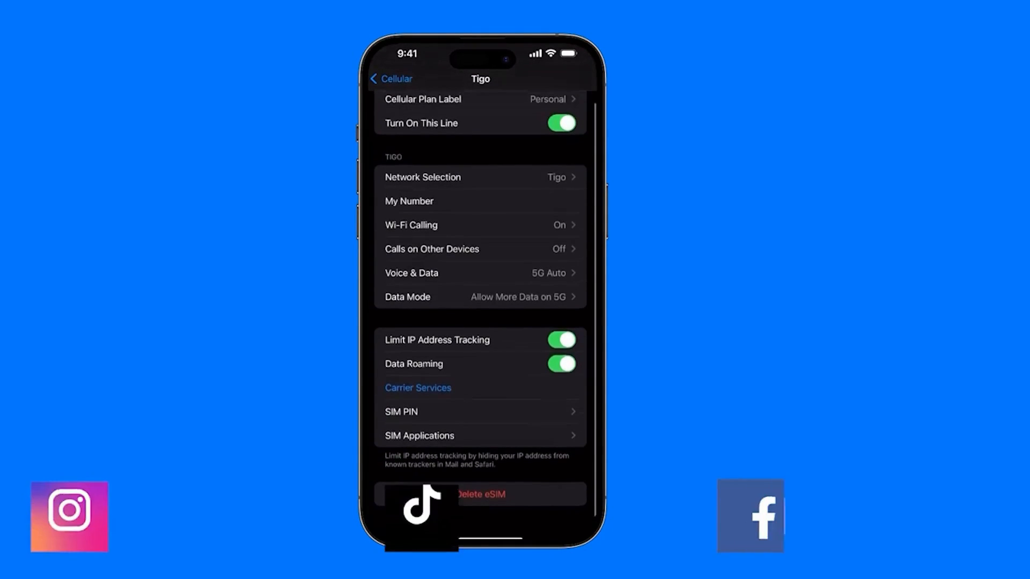
pyautogui.click(391, 79)
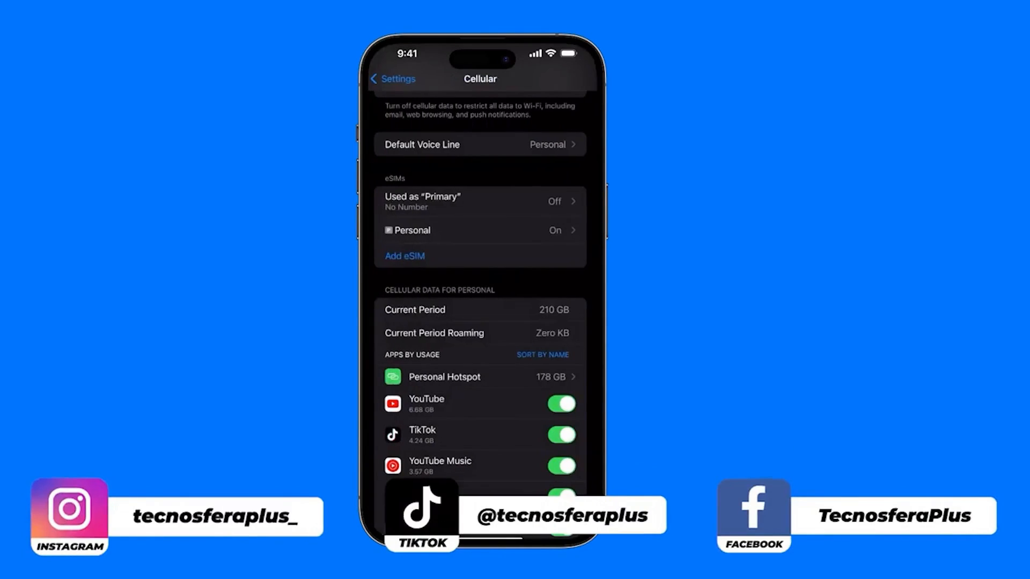
pyautogui.scroll(-3)
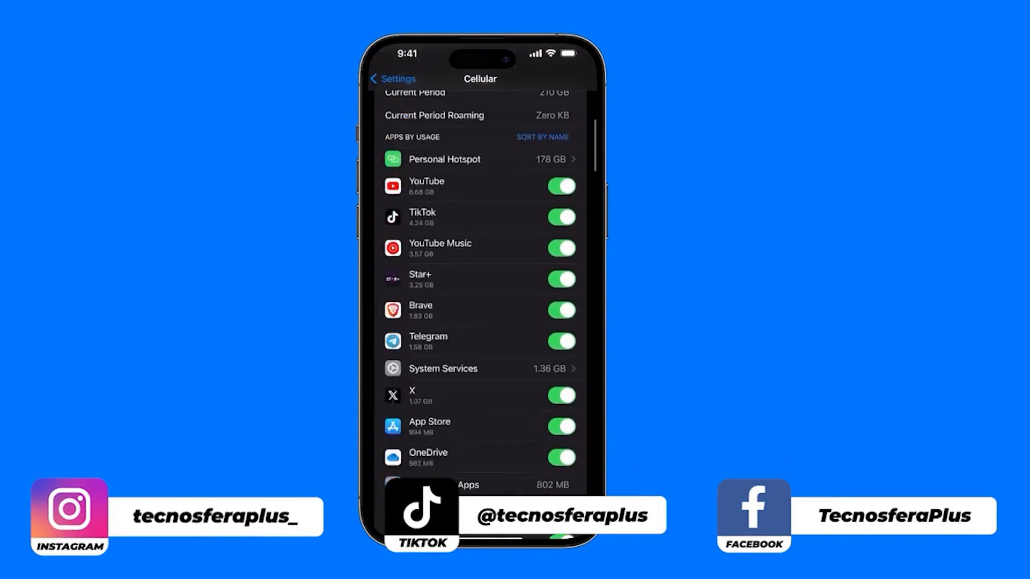
pyautogui.scroll(3)
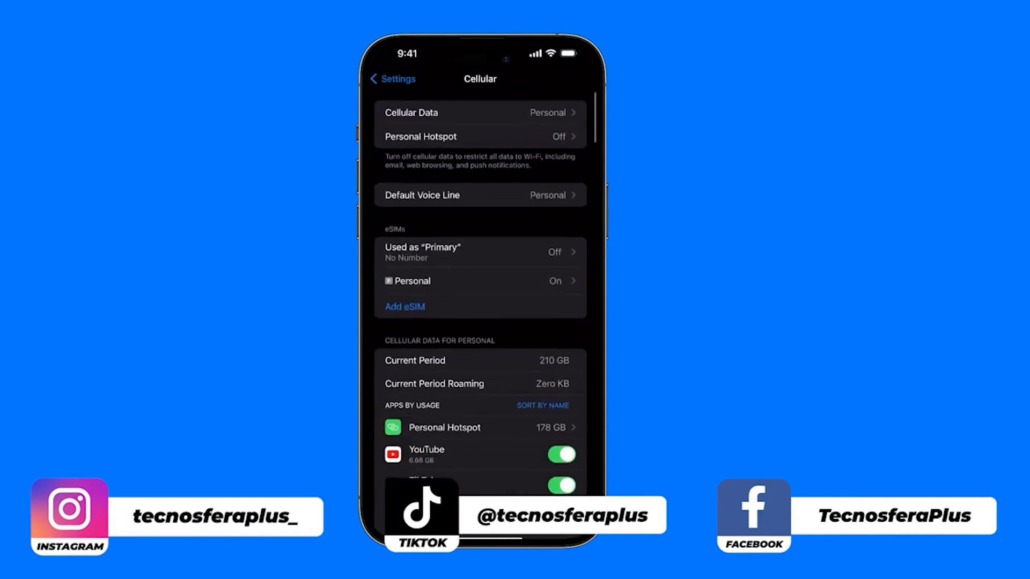